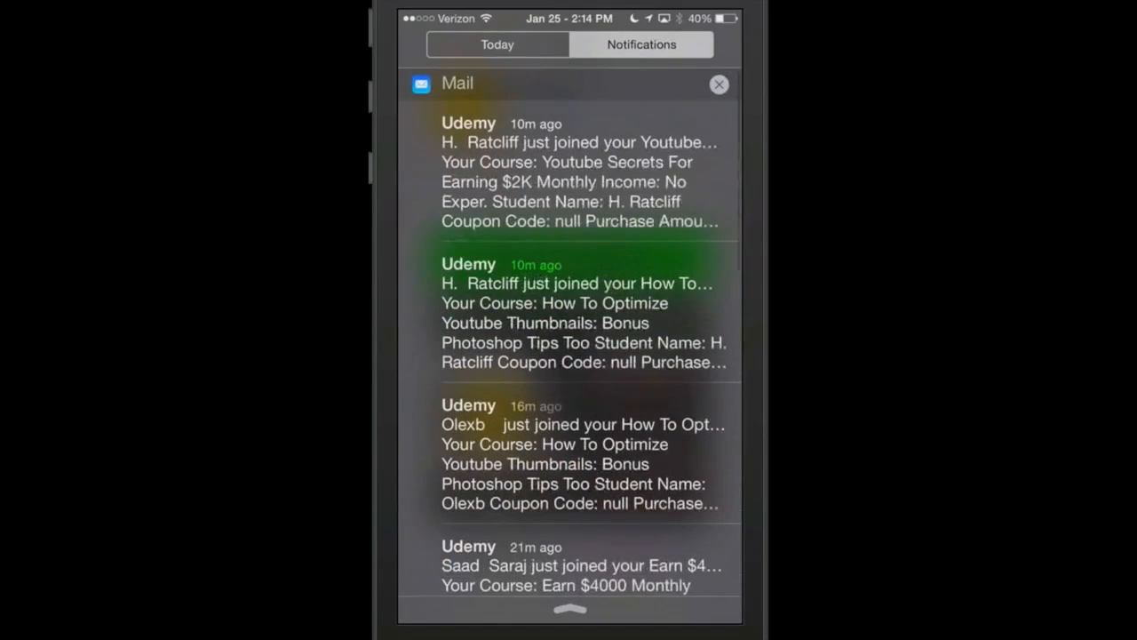
- Switch between the Today and Notifications views and view the Fantastical calendar widget
click(497, 44)
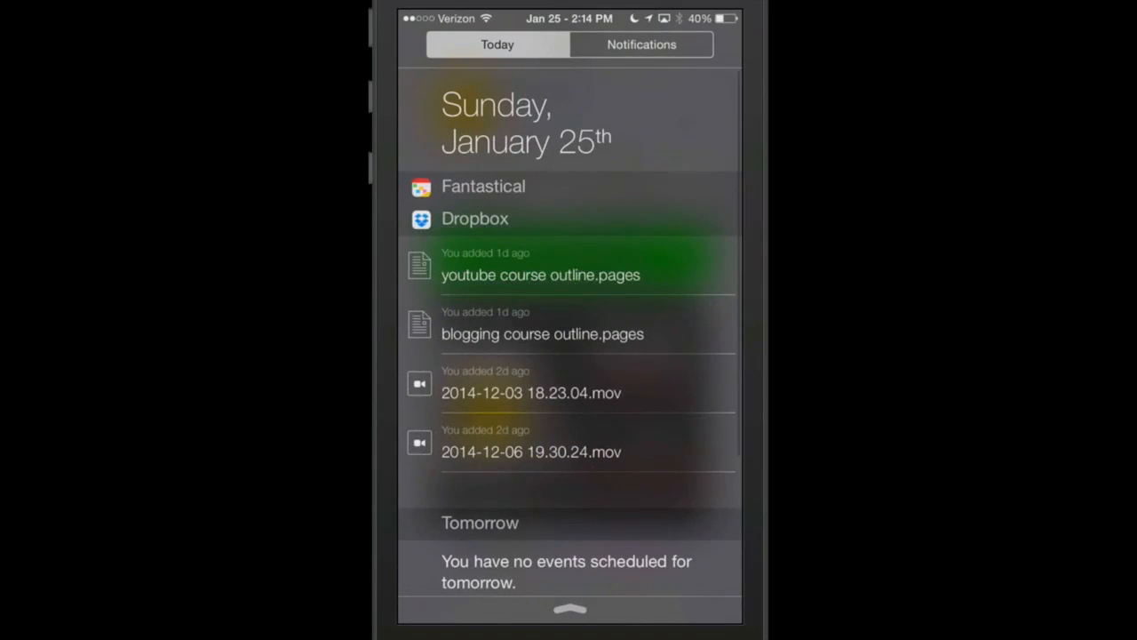
click(641, 45)
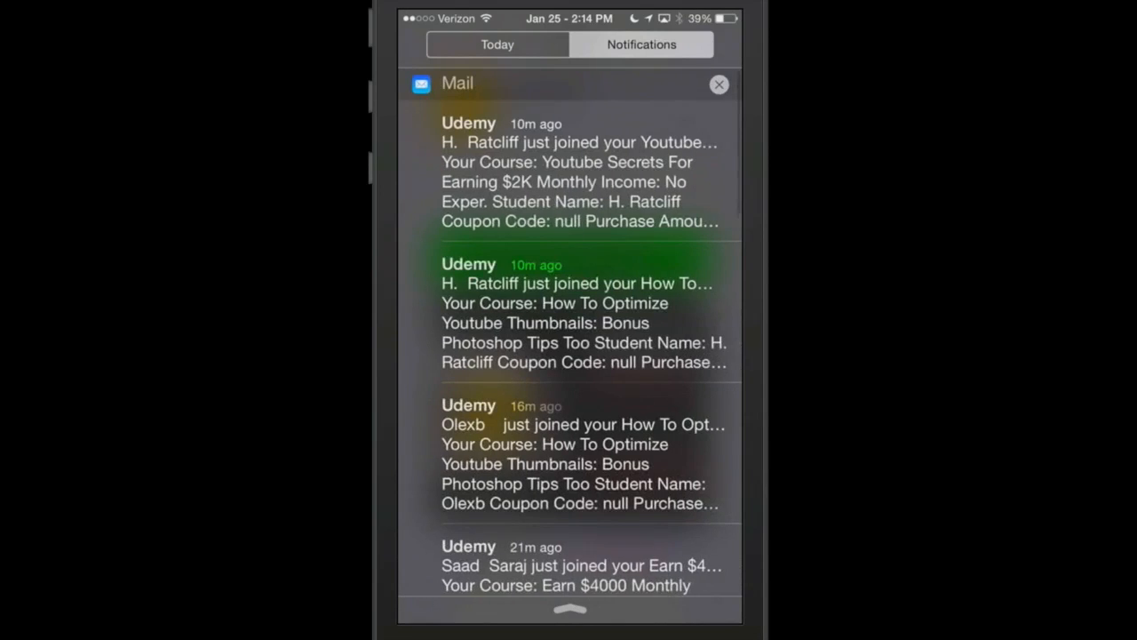
scroll(down, 3)
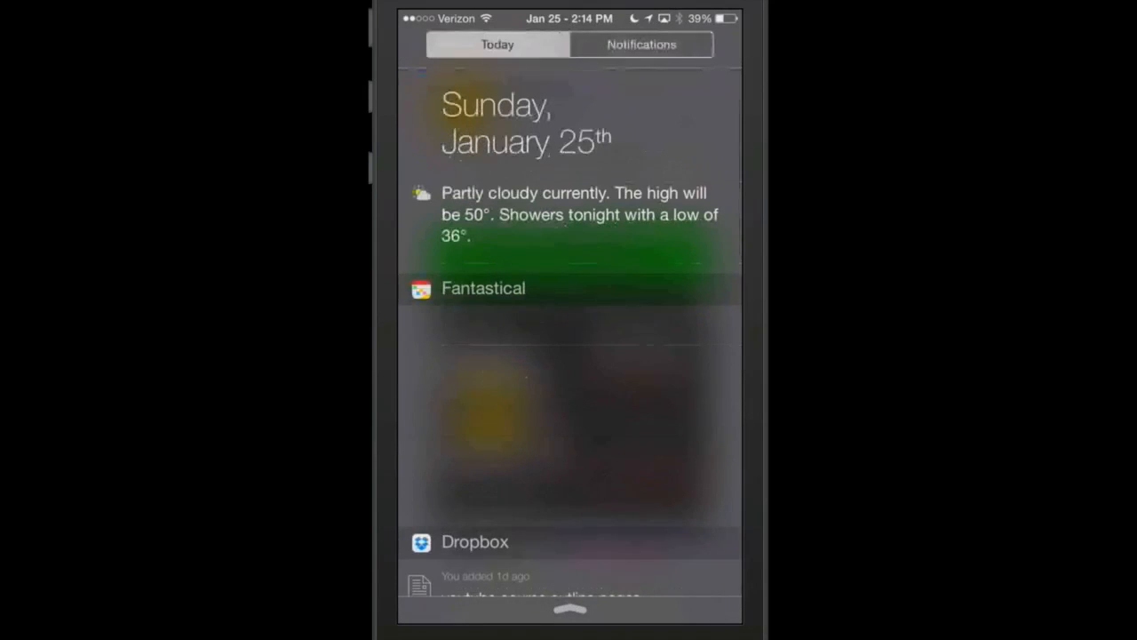
click(483, 288)
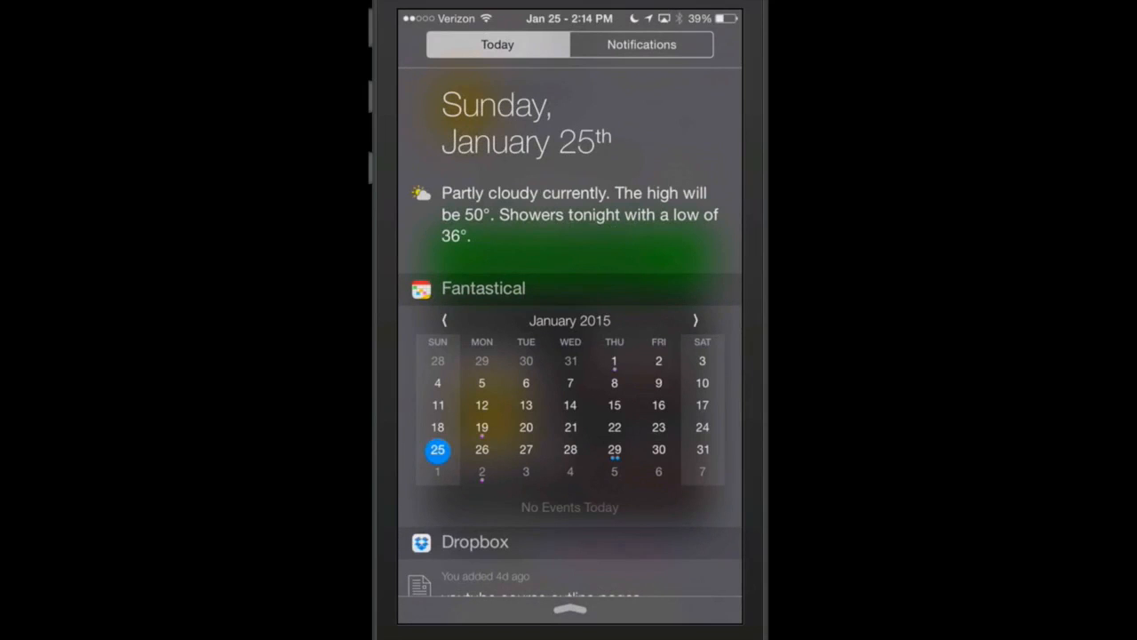
click(641, 45)
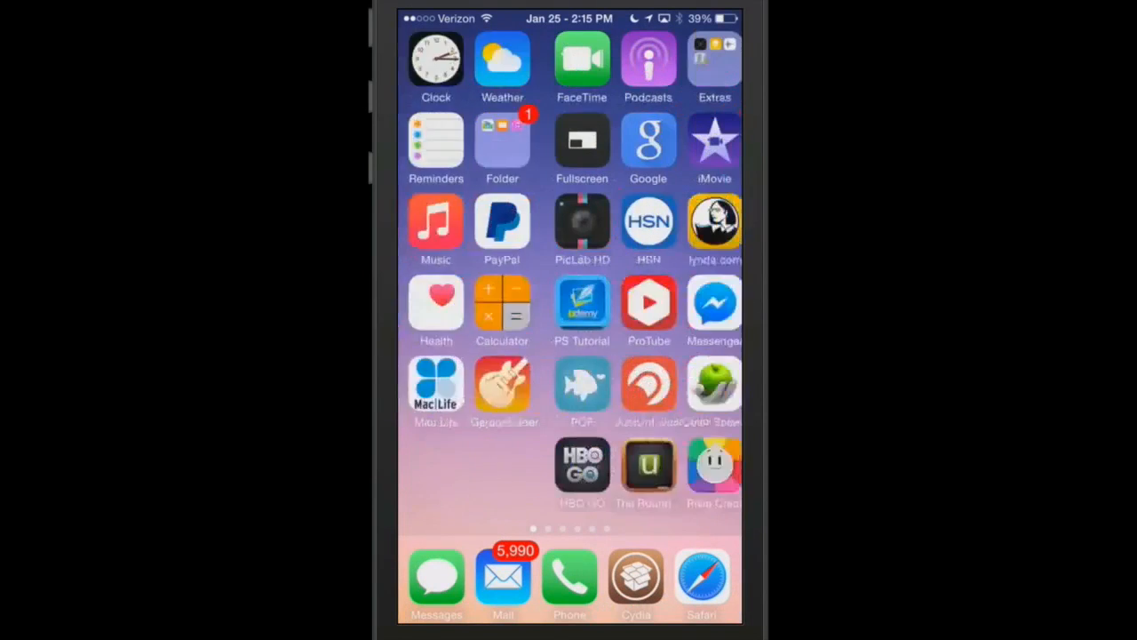
scroll(left, 3)
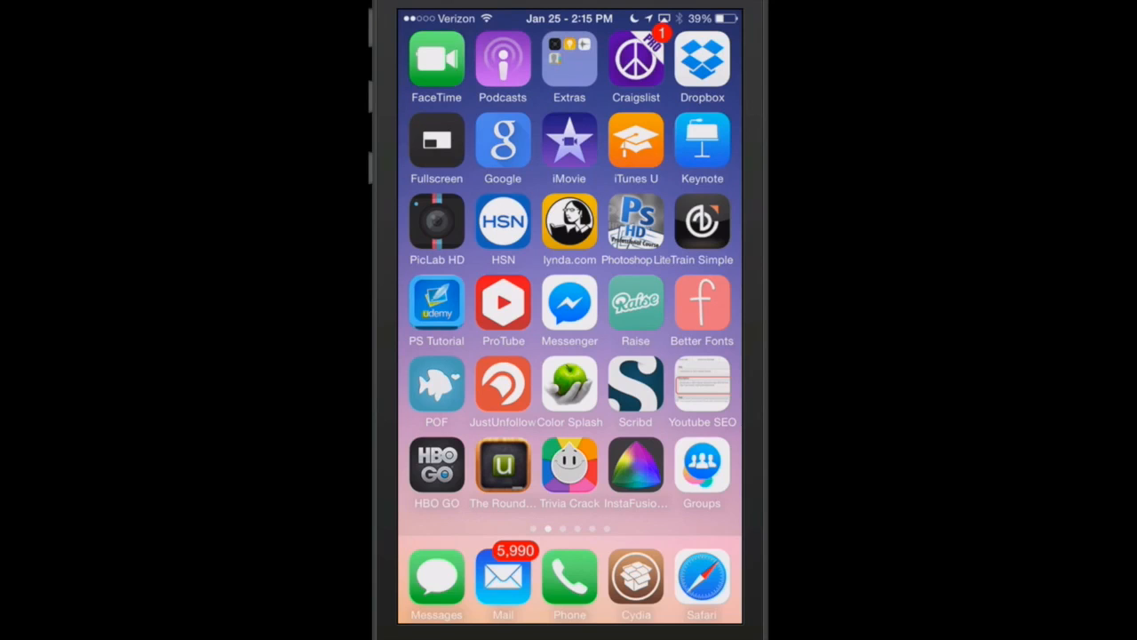
click(503, 304)
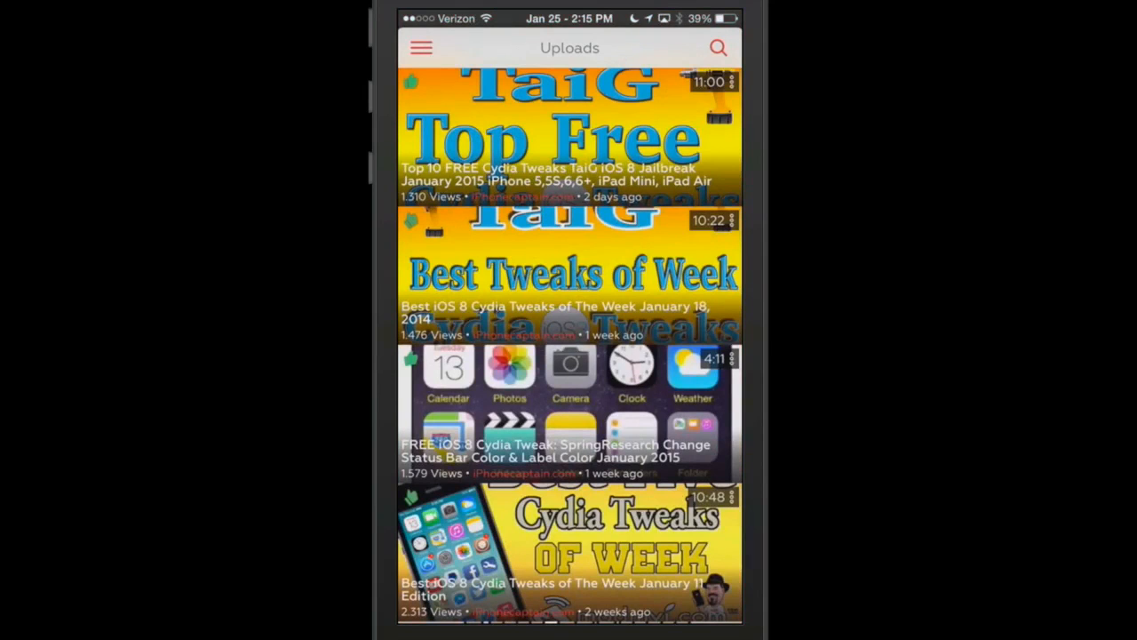
click(421, 48)
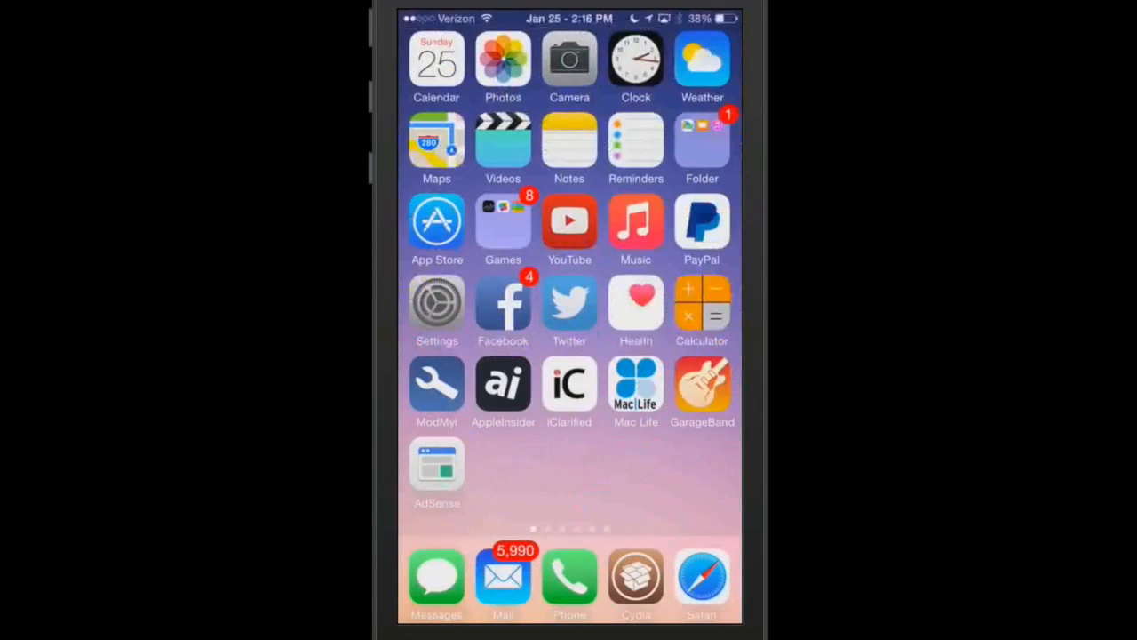
- Slide out ProTube's navigation drawer showing account sections, pinned playlists and categories
scroll(left, 3)
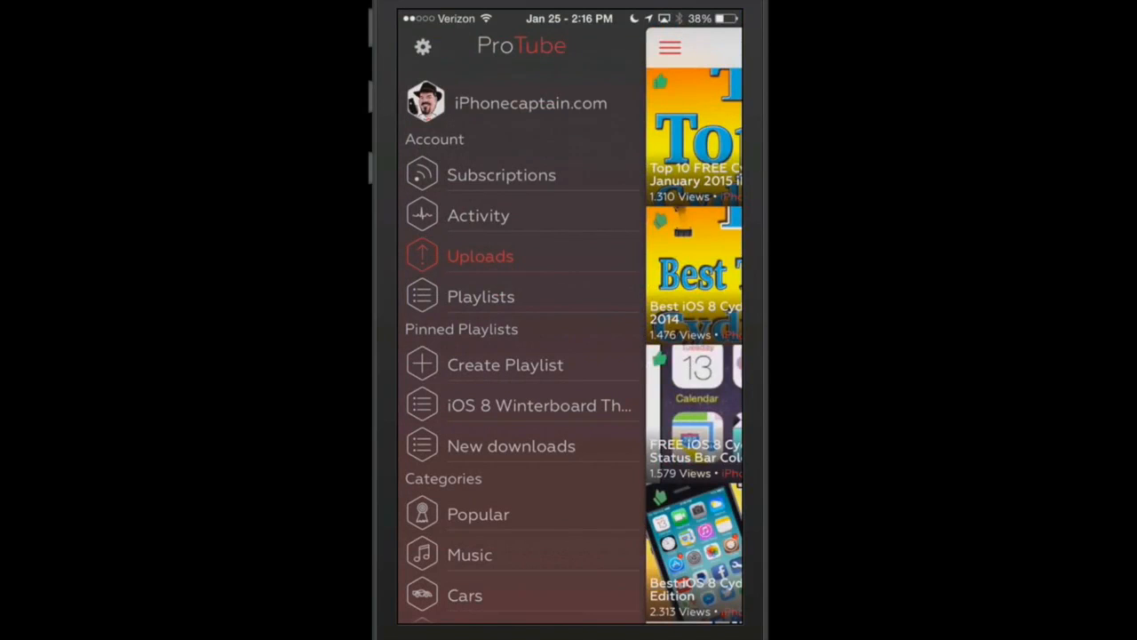
click(511, 446)
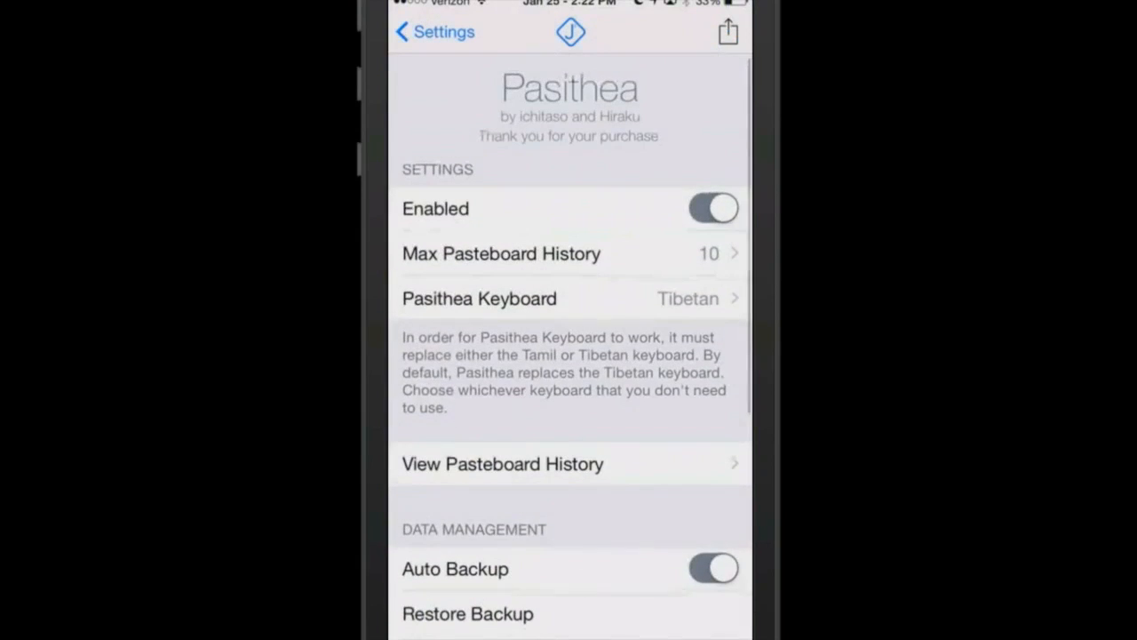
- View Pasithea's Max Pasteboard History options (5–100), leaving 10 selected
click(501, 253)
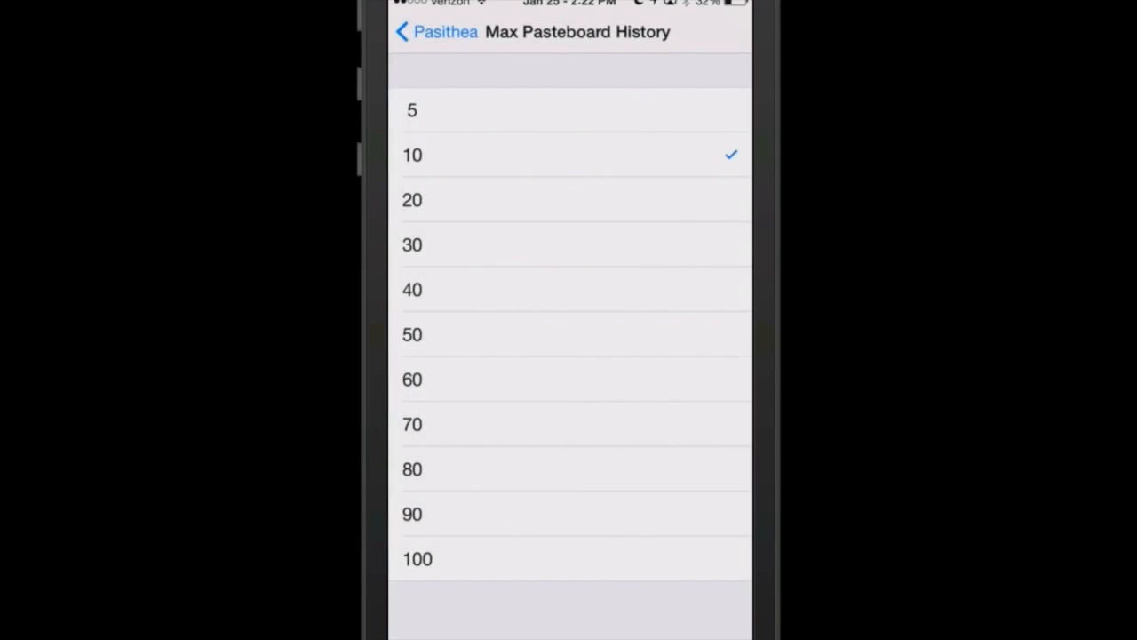
click(435, 33)
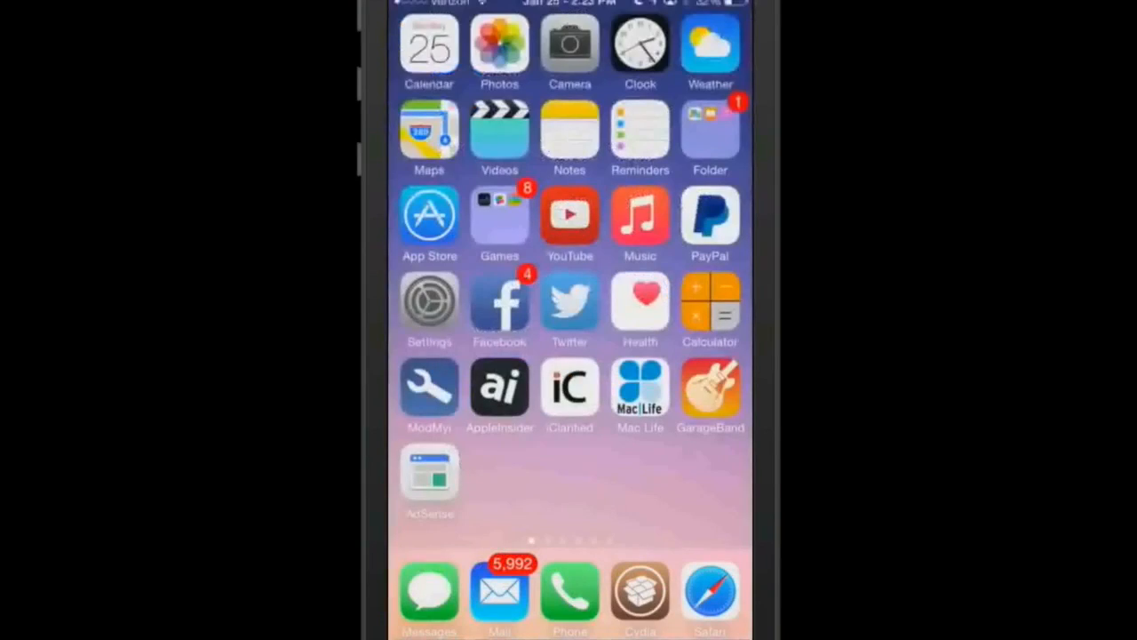
- Swipe across the home screen after exiting Pasithea settings
scroll(left, 3)
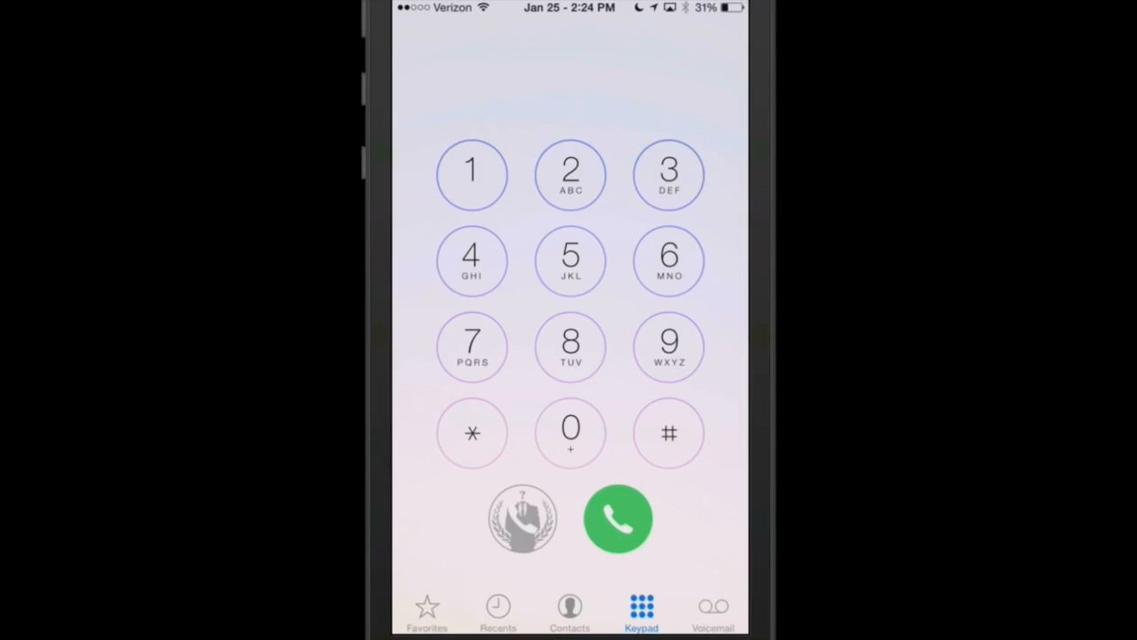
- Leave the Phone keypad and return to the first home screen page
key(home)
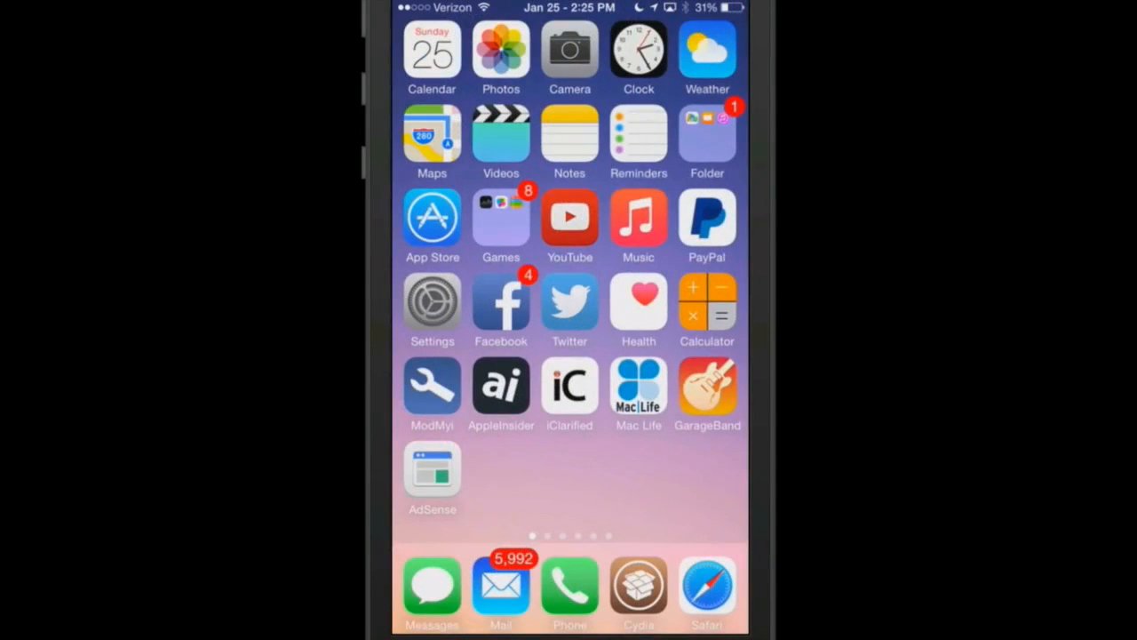
- Page forward twice to the fourth home screen page of apps and folders
scroll(left, 3)
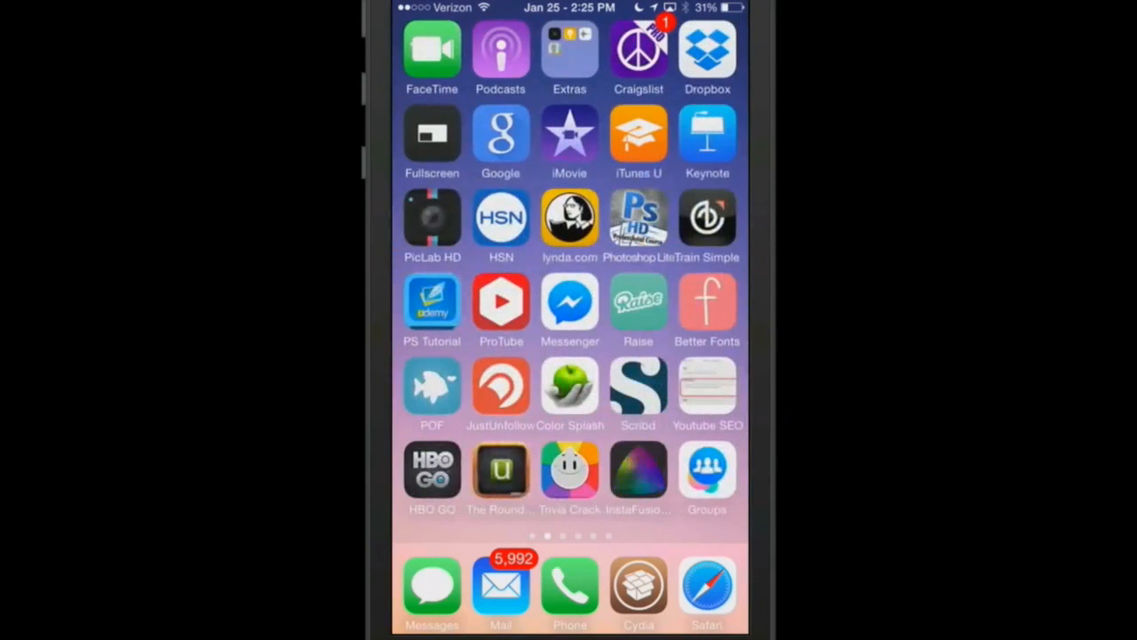
scroll(left, 3)
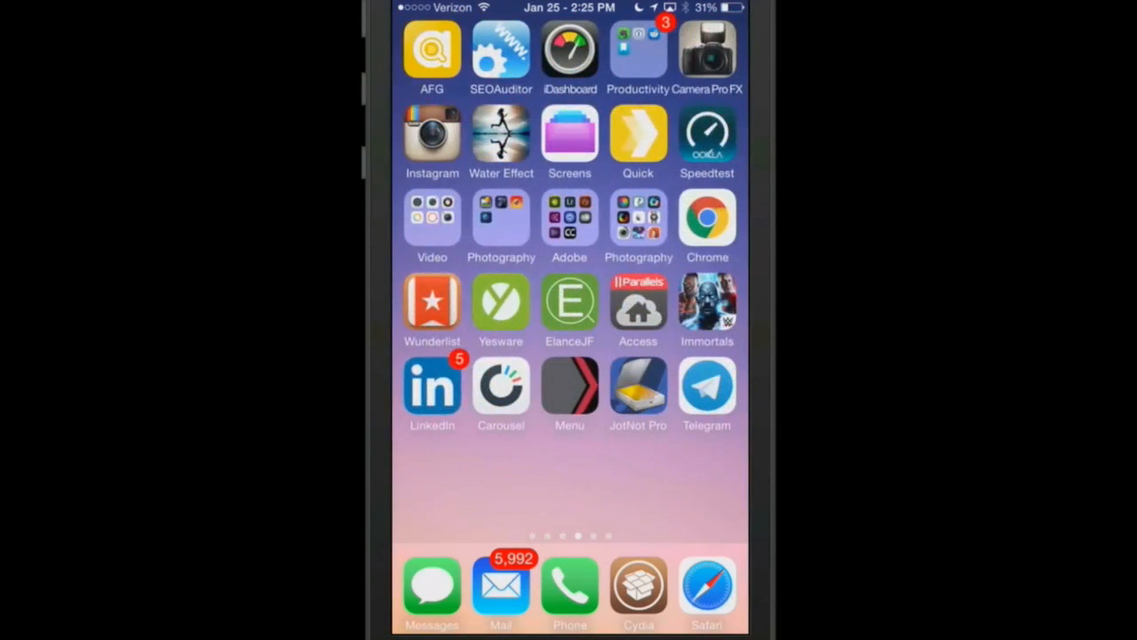